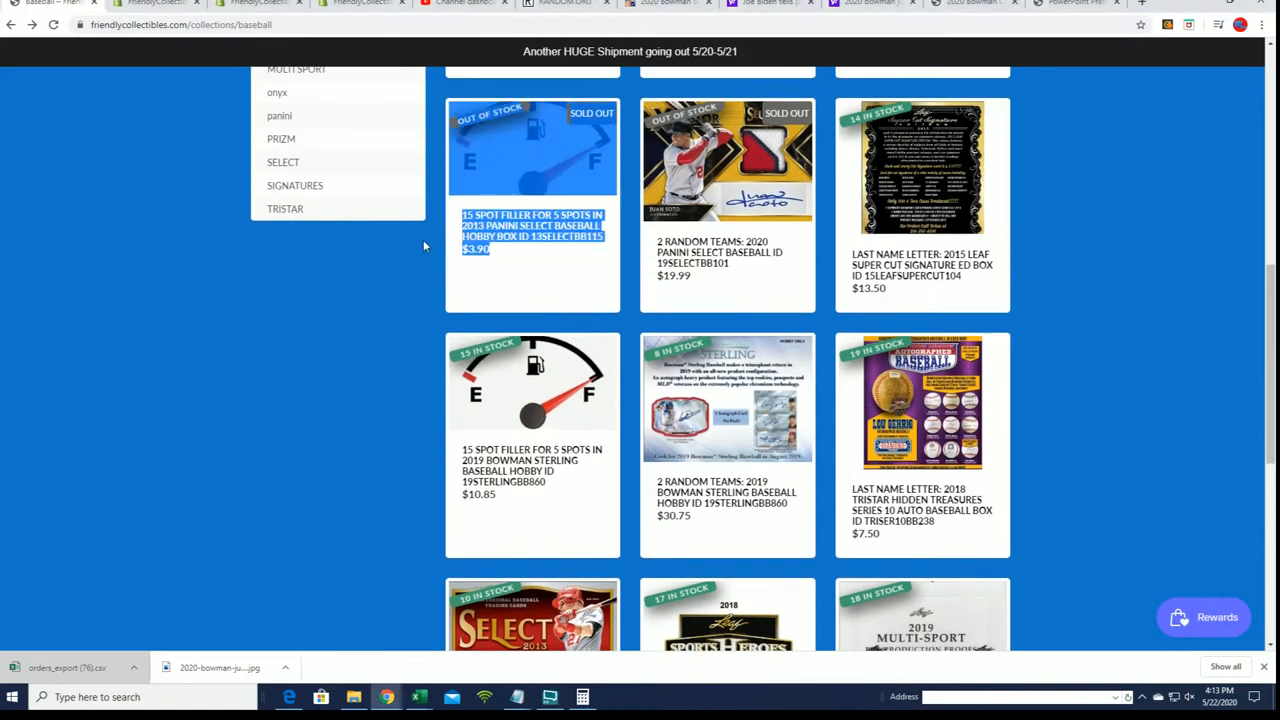
Scroll the Friendly Collectibles baseball collection before moving to the empty List Randomizer
scroll("down", 3)
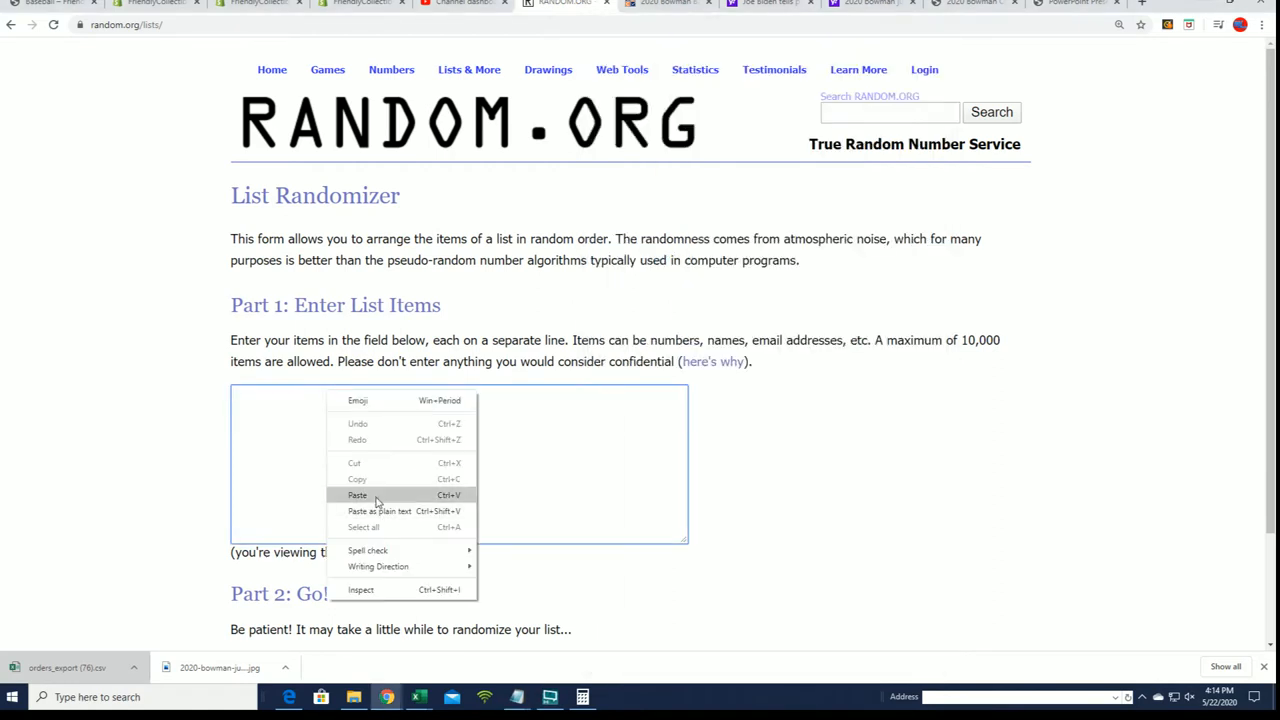
Paste the 15 collector names and randomize the list three times
left_click(357, 495)
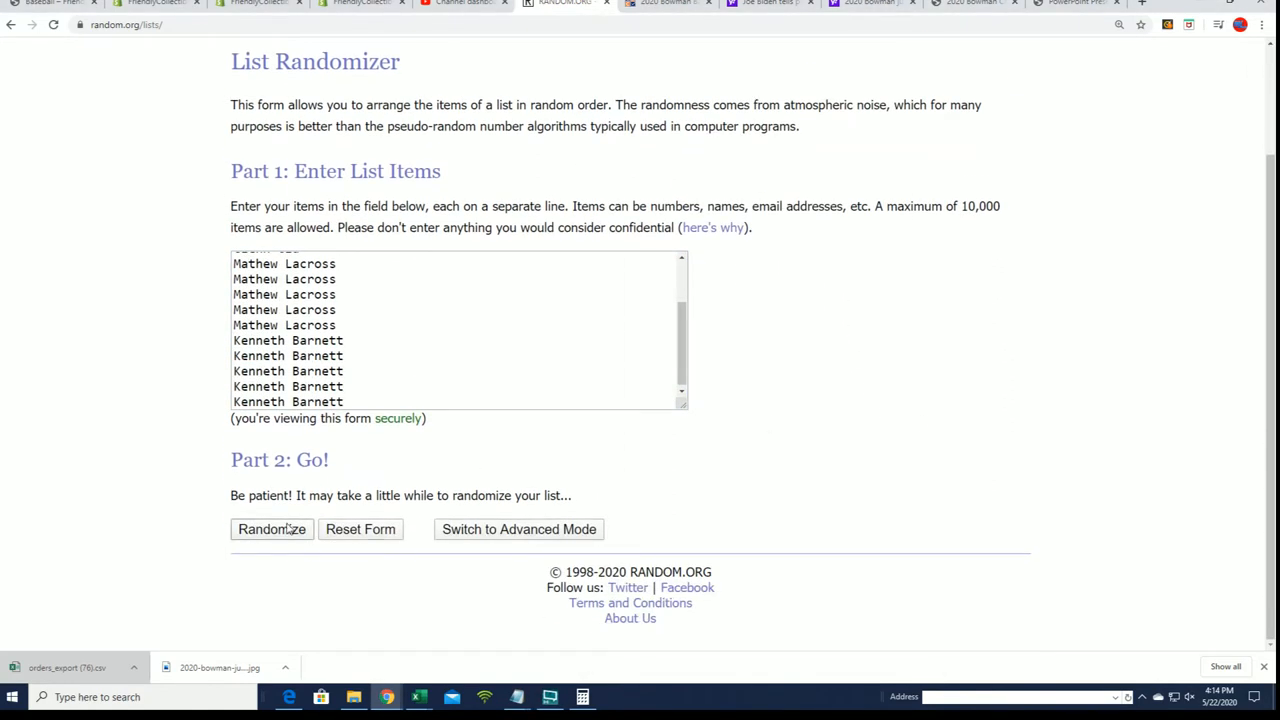
left_click(271, 529)
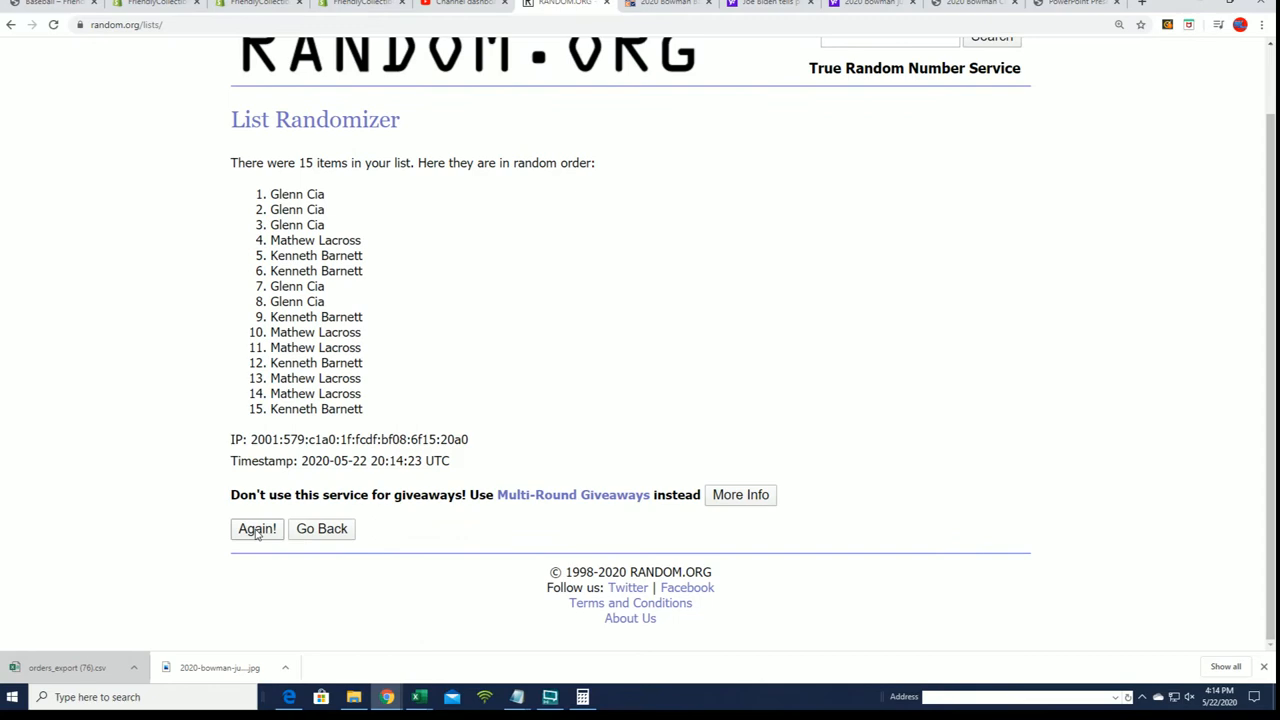
left_click(256, 528)
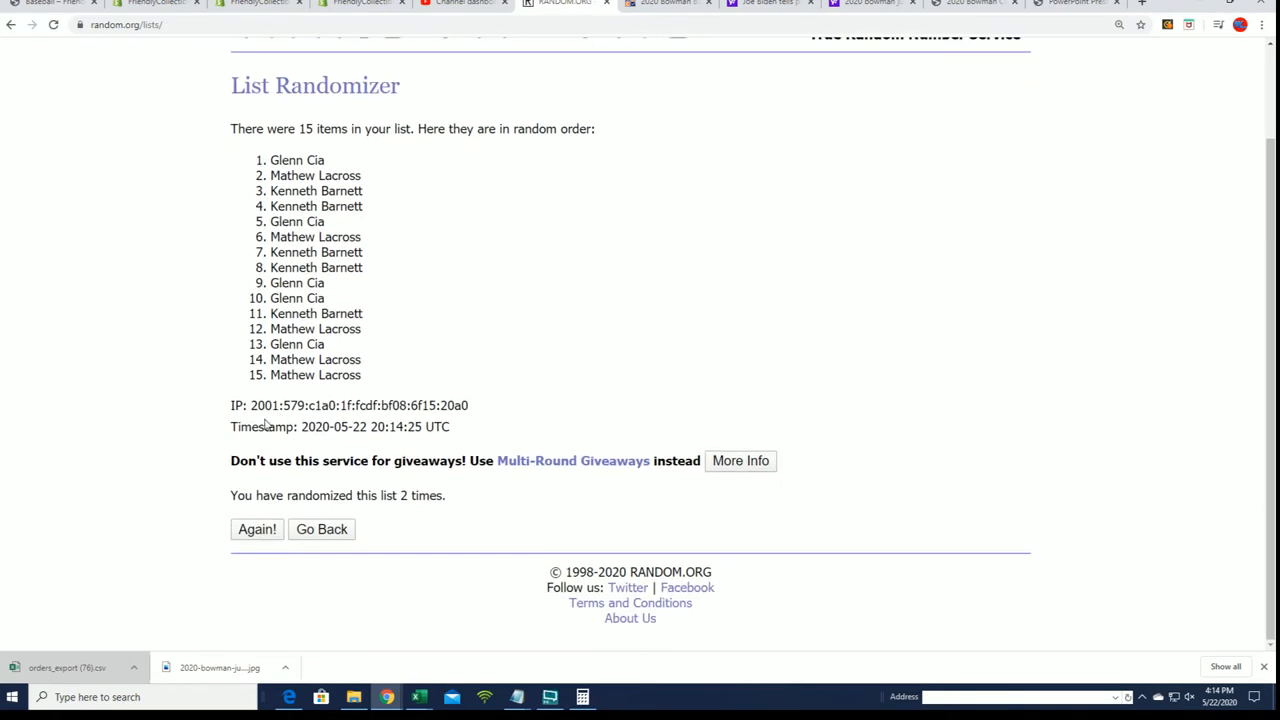
left_click(257, 529)
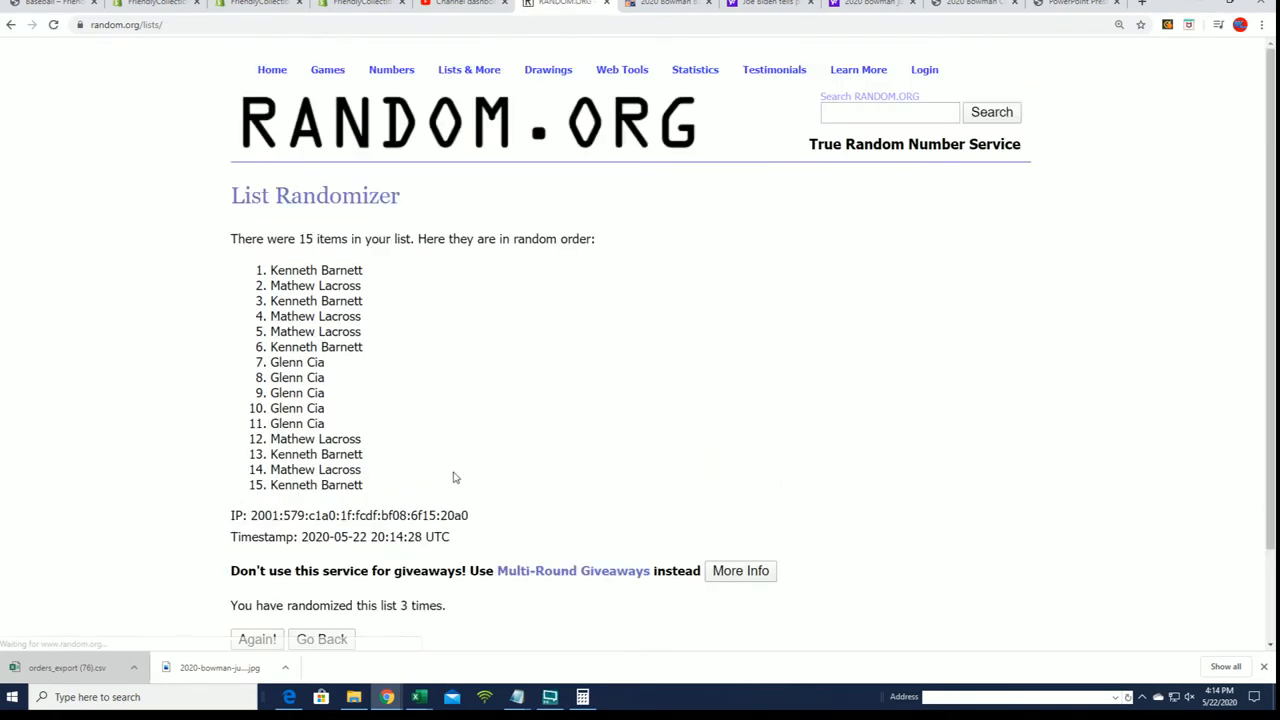
scroll("down", 3)
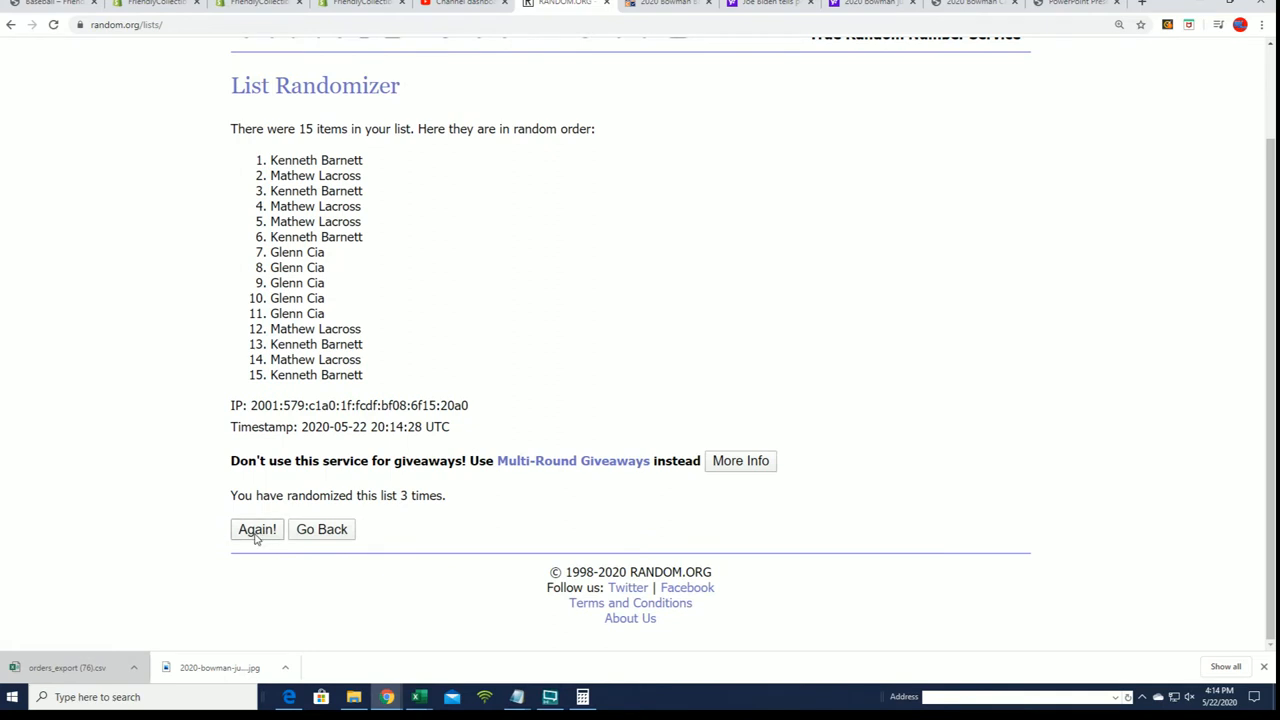
Randomize the list four more times, reaching the seventh ordering
left_click(257, 529)
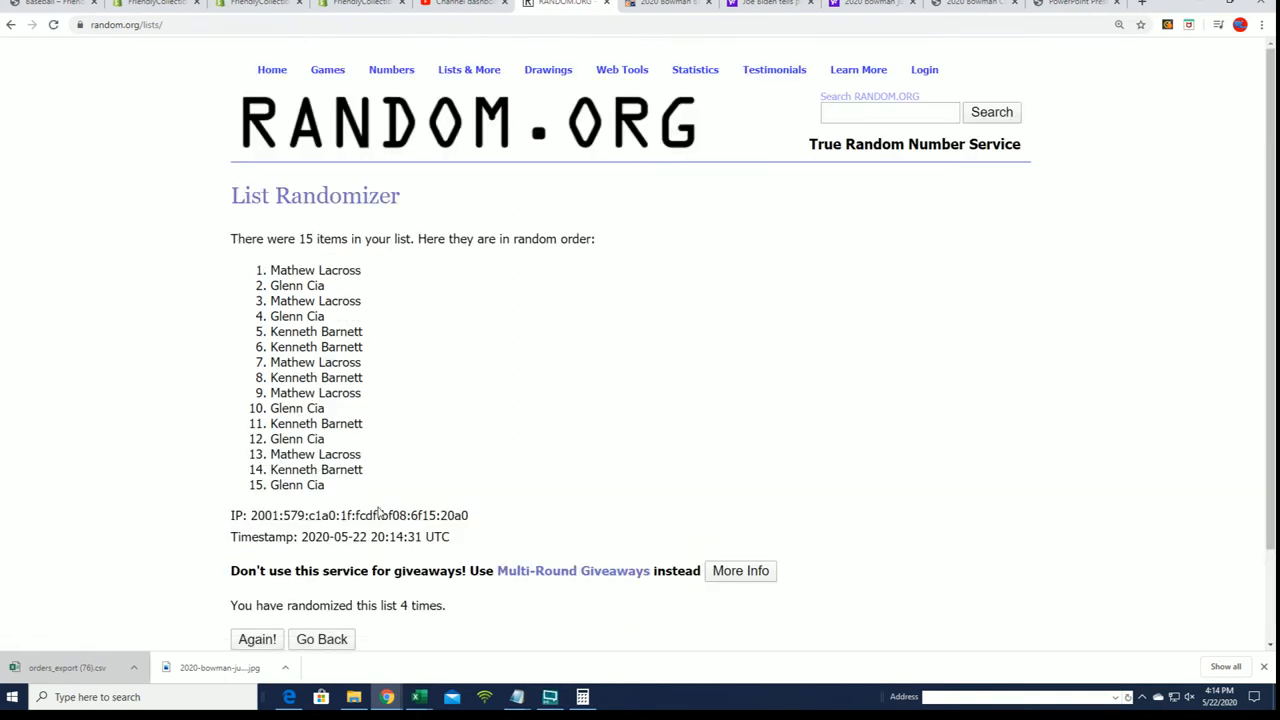
scroll("down", 3)
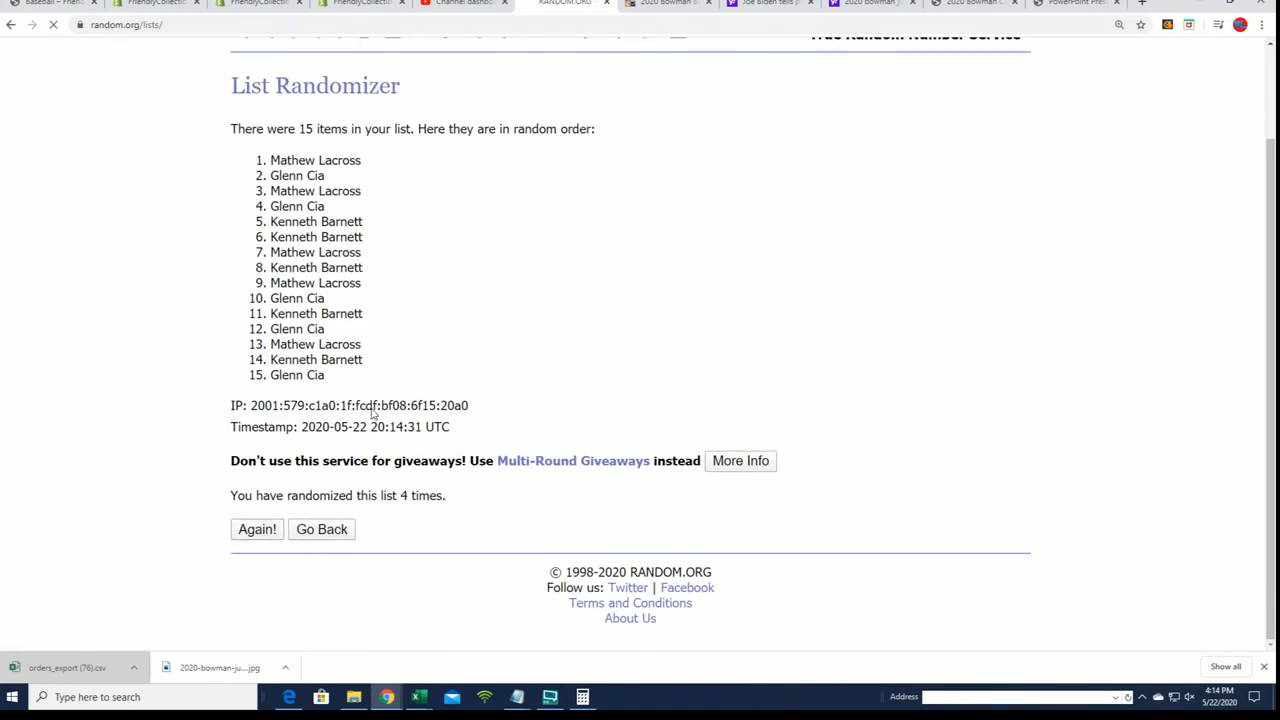
left_click(257, 529)
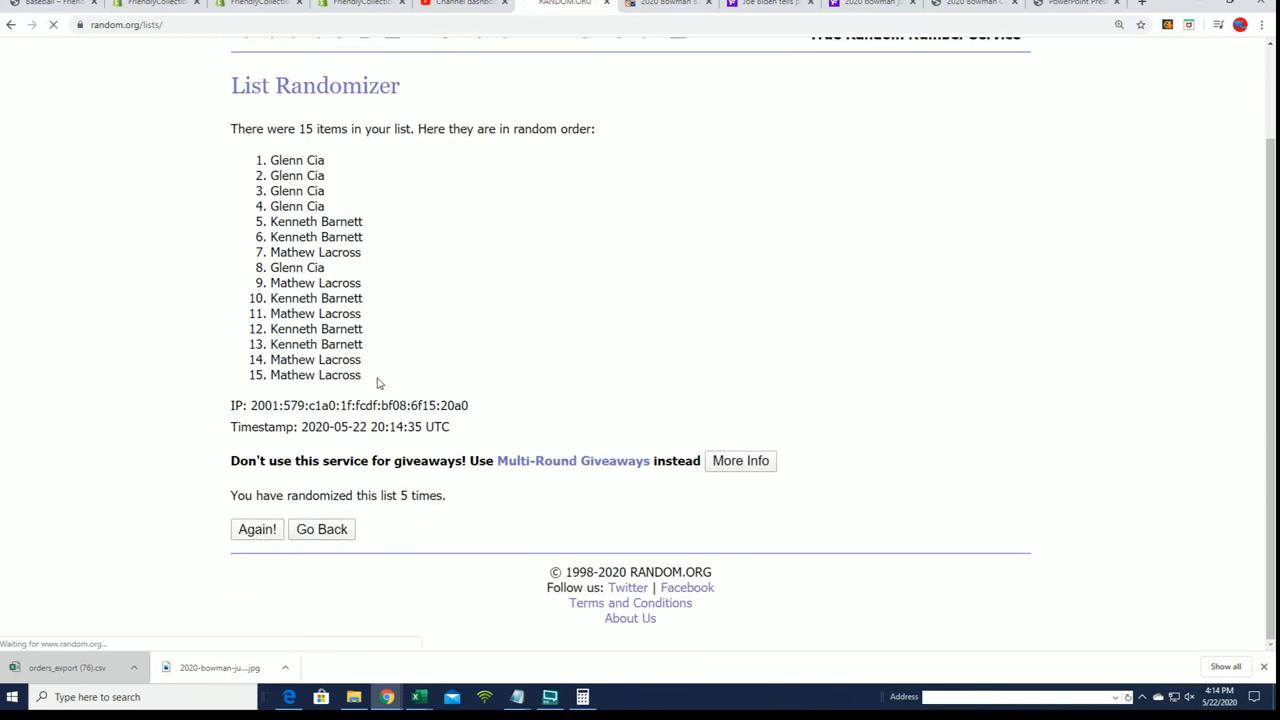
left_click(256, 529)
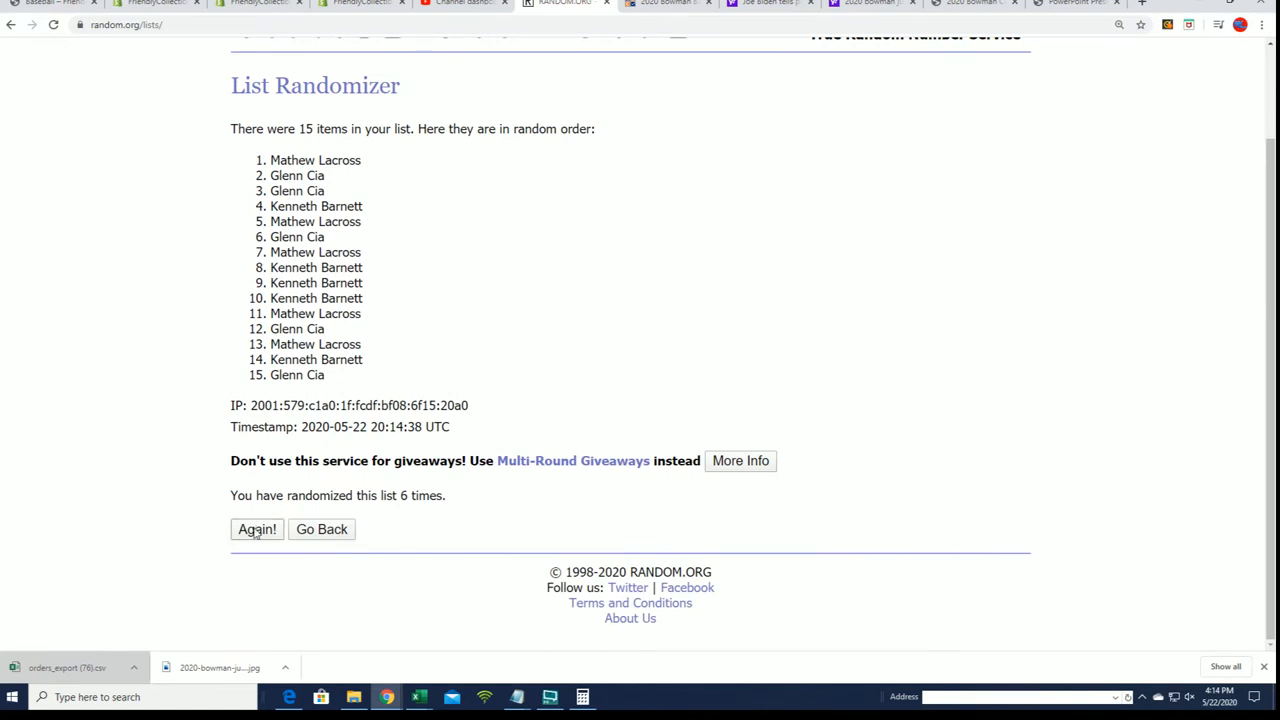
left_click(257, 529)
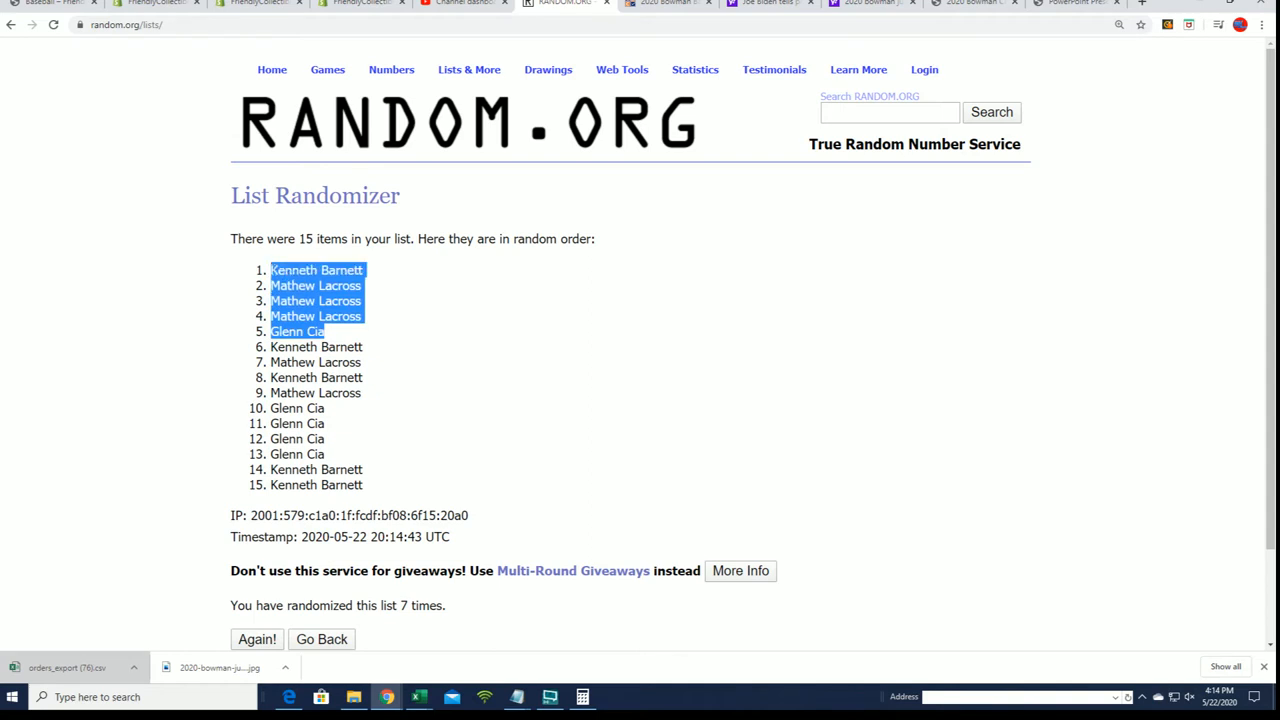
Mark the seventh ordering's top five winners and reopen the Friendly Collectibles baseball tab
right_click(330, 300)
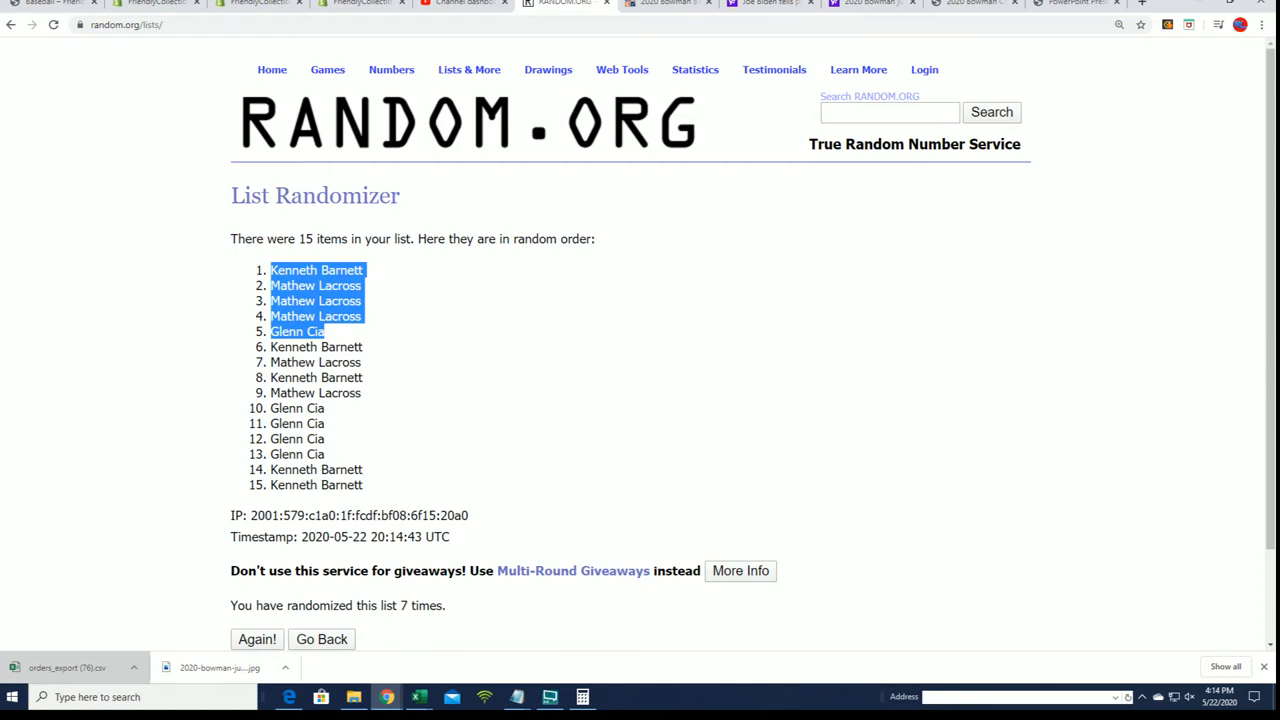
mouse_move(194, 510)
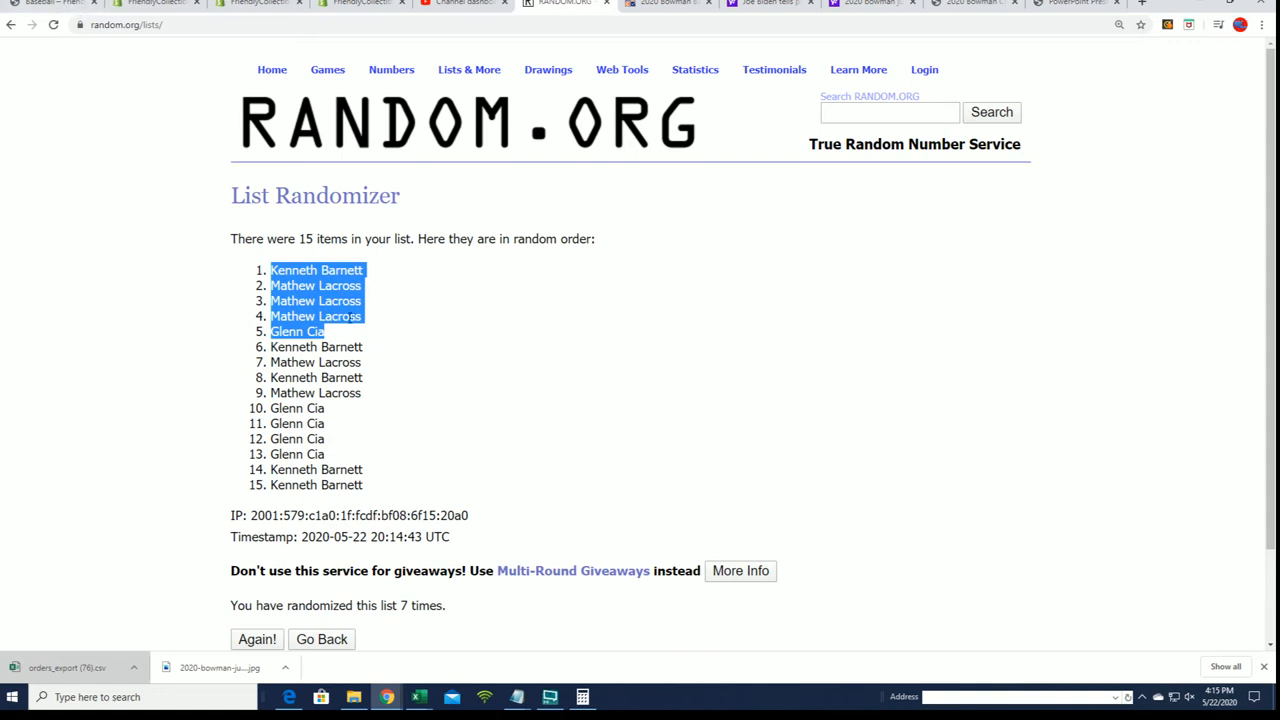
left_click(255, 3)
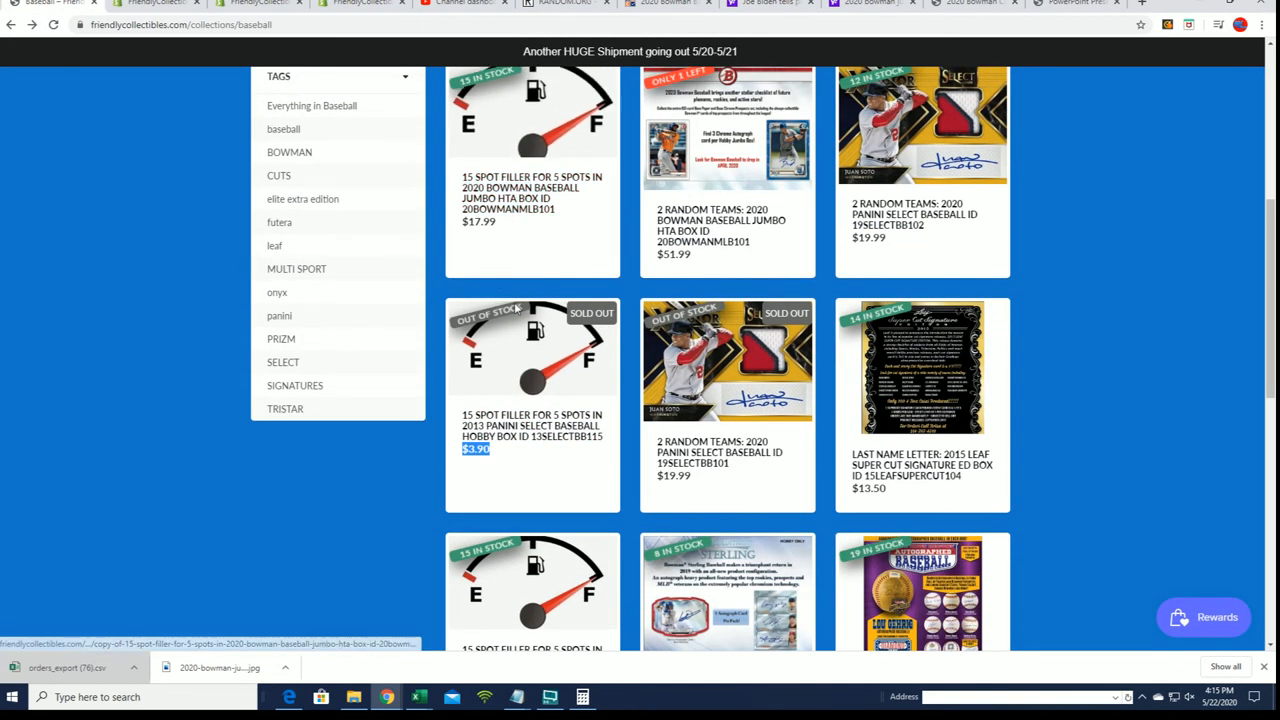
Scroll down to the sold-out 2013 Panini Select 15-spot filler priced $3.90
scroll("down", 3)
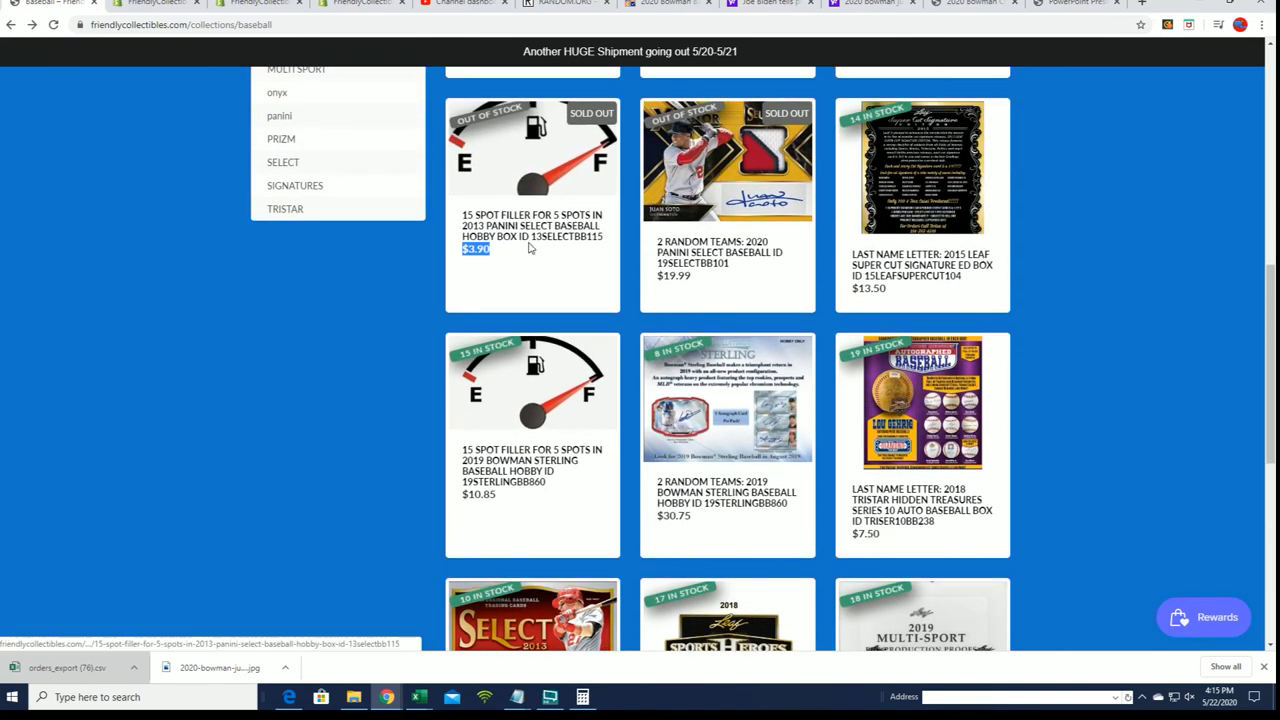
mouse_move(454, 260)
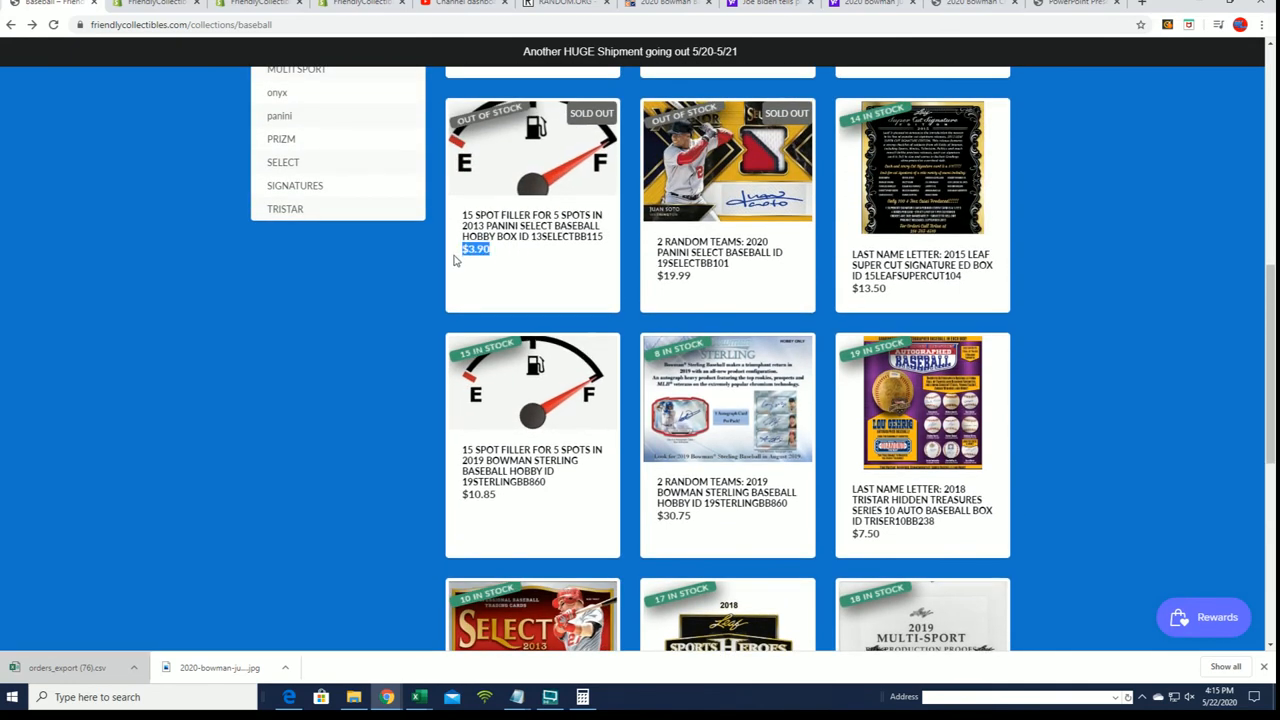